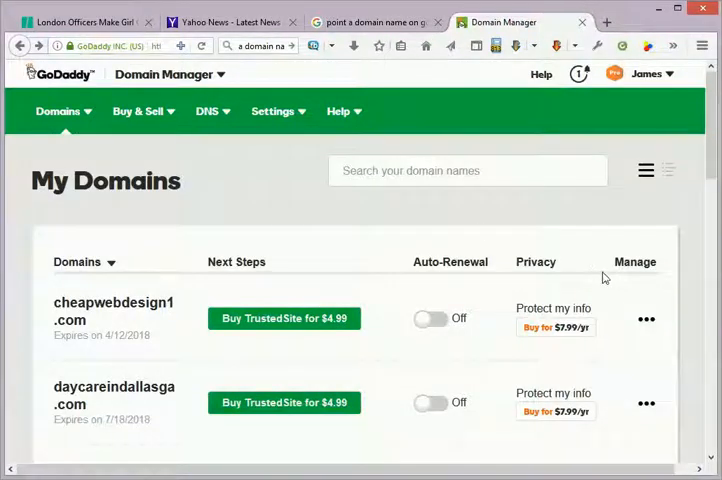
pyautogui.moveTo(416, 212)
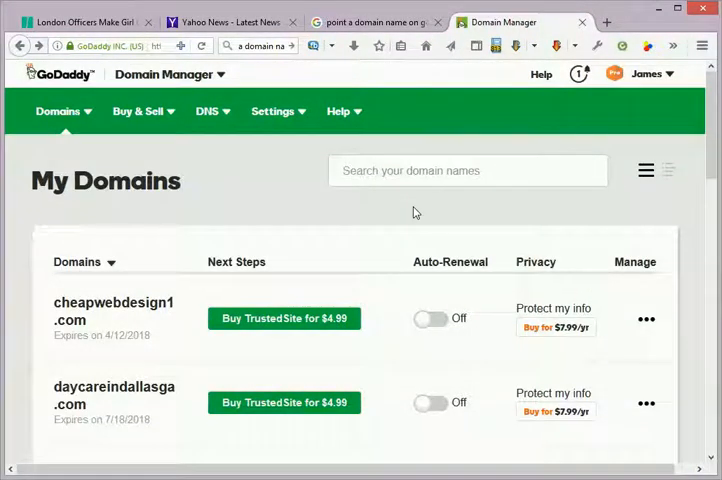
# Open the greenerehab.com settings from My Domains and review the Domain Settings page.
pyautogui.scroll(-3)
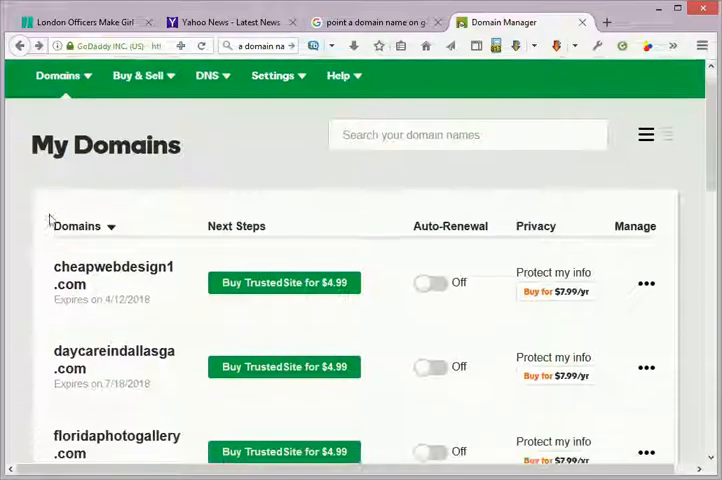
pyautogui.scroll(-3)
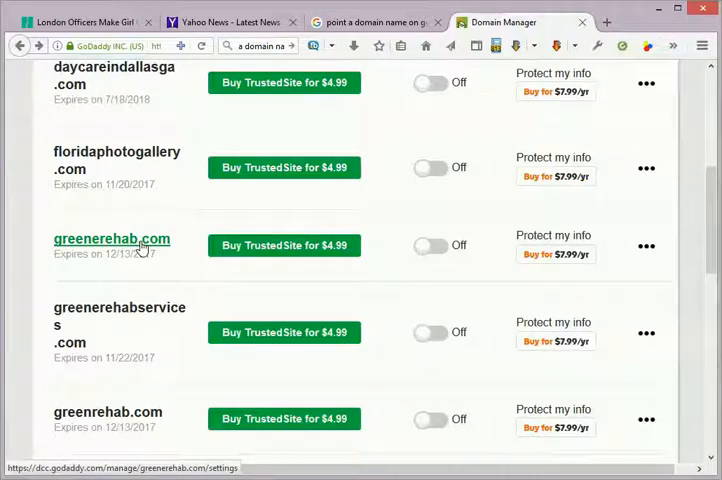
pyautogui.moveTo(194, 272)
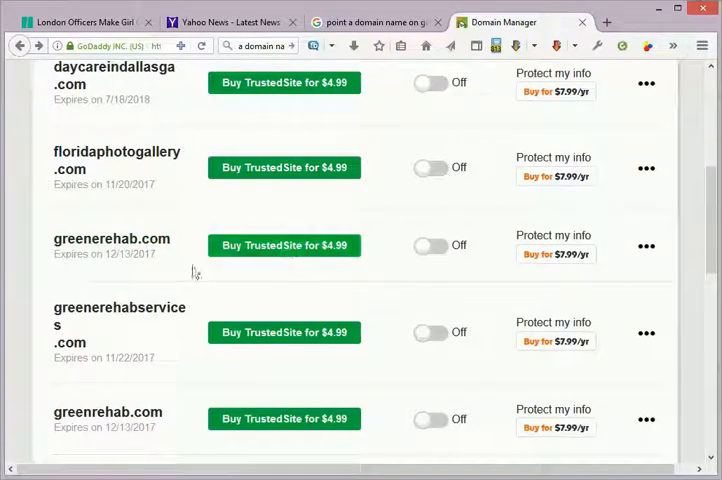
pyautogui.click(112, 240)
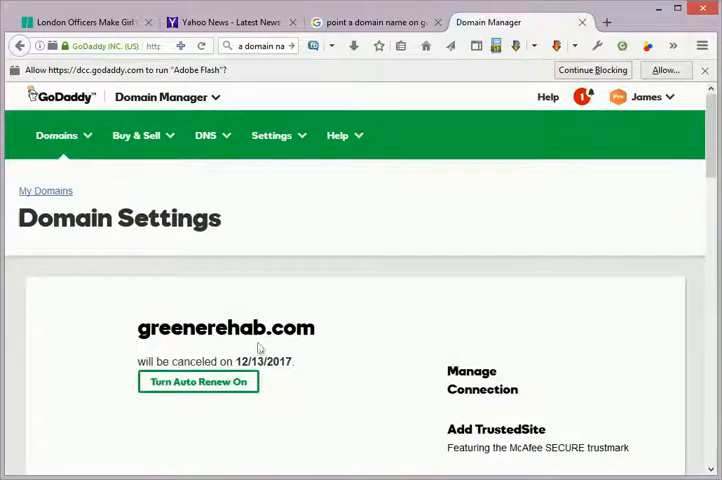
pyautogui.scroll(-3)
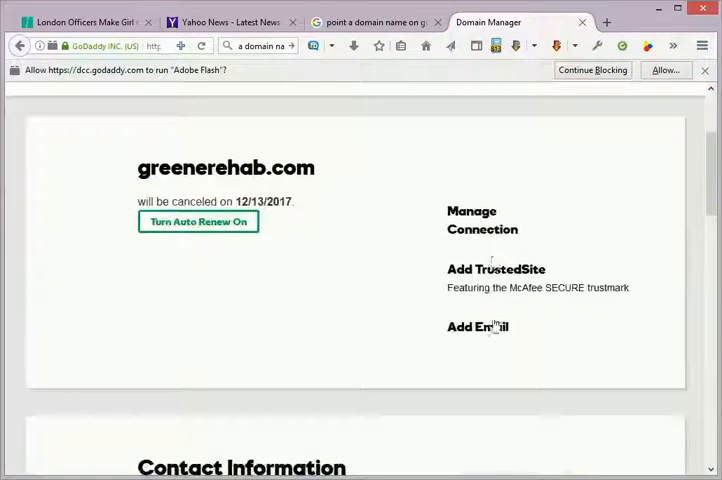
pyautogui.scroll(-3)
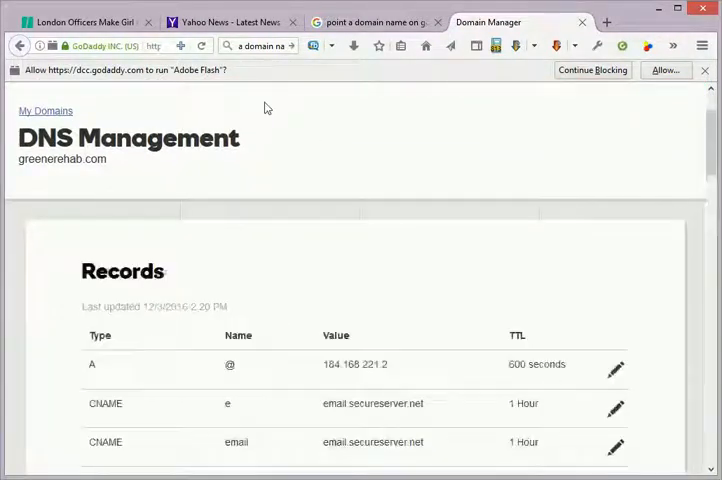
# Scroll through the DNS records and nameservers down to the Forwarding panel showing greenerehabservices.com.
pyautogui.scroll(-3)
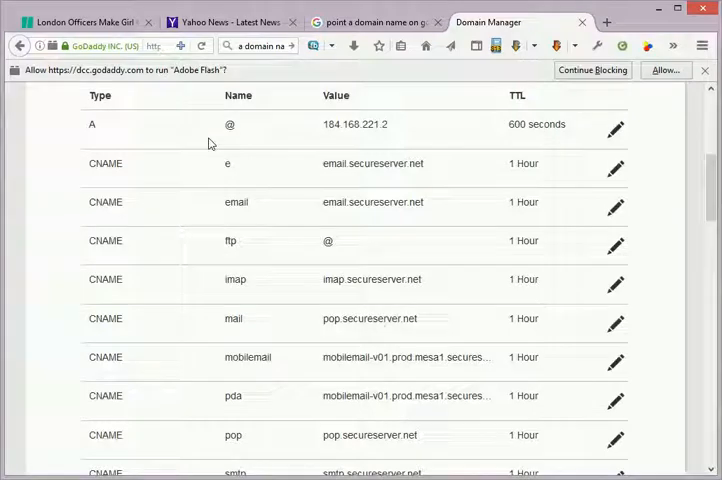
pyautogui.scroll(-3)
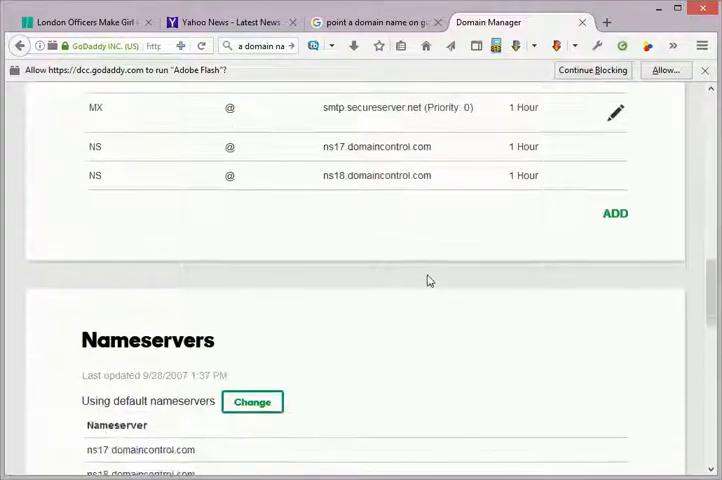
pyautogui.scroll(3)
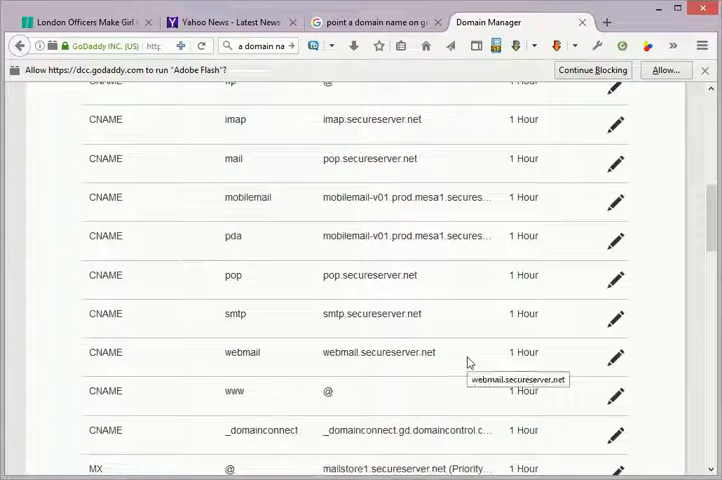
pyautogui.scroll(-3)
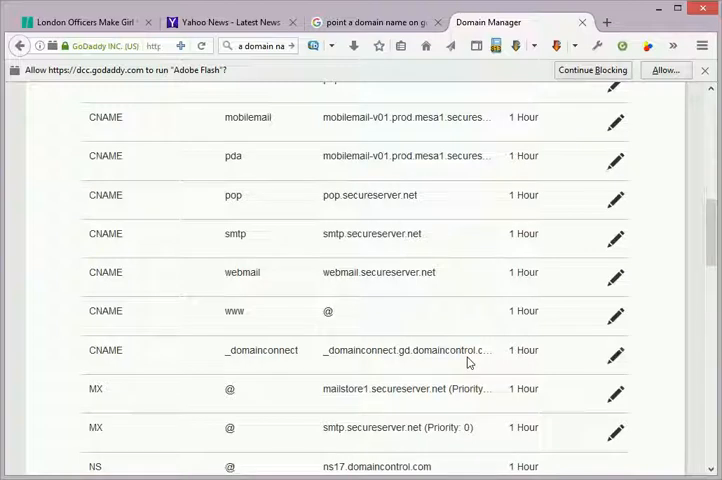
pyautogui.scroll(-3)
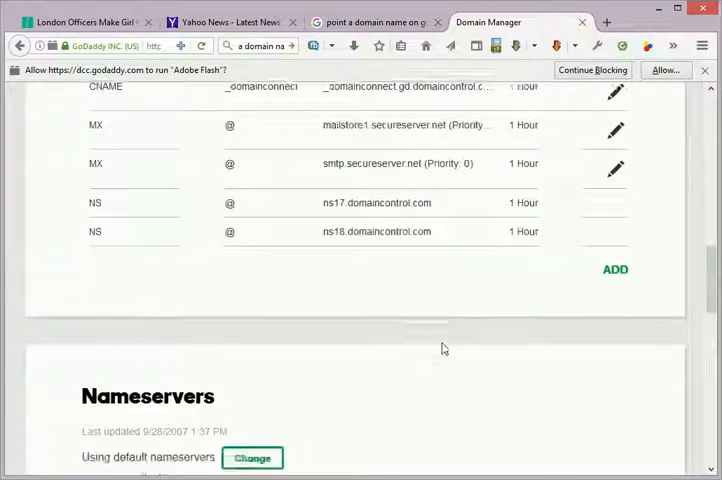
pyautogui.scroll(-3)
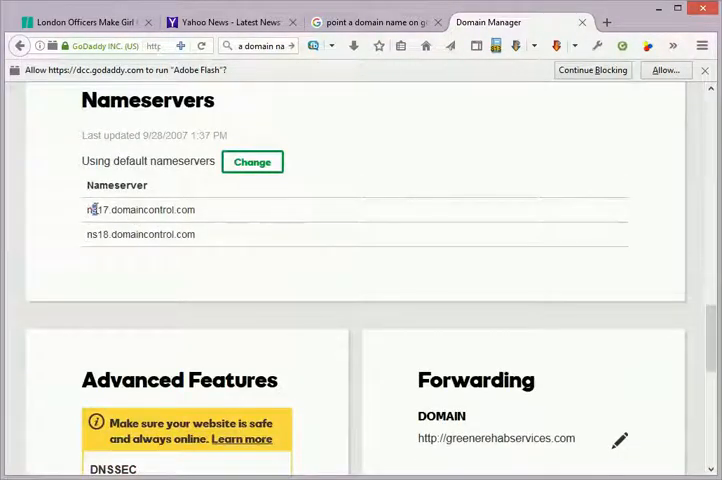
pyautogui.scroll(-3)
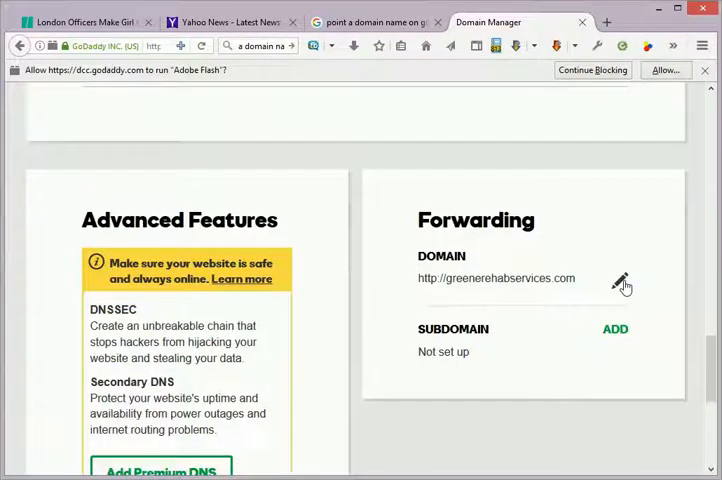
pyautogui.moveTo(530, 292)
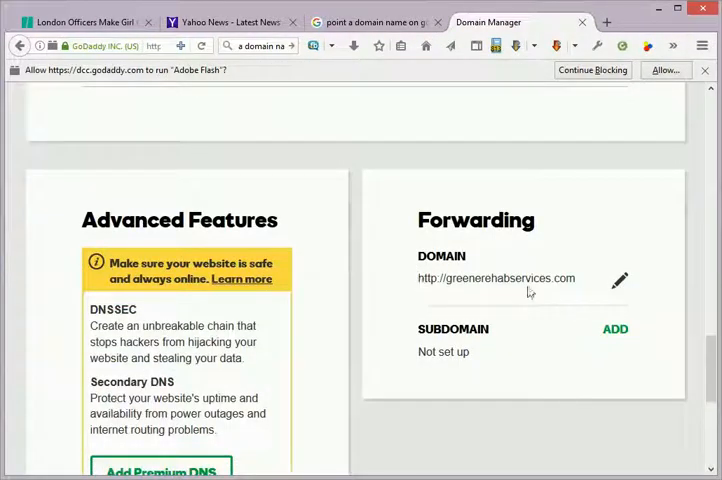
pyautogui.moveTo(528, 292)
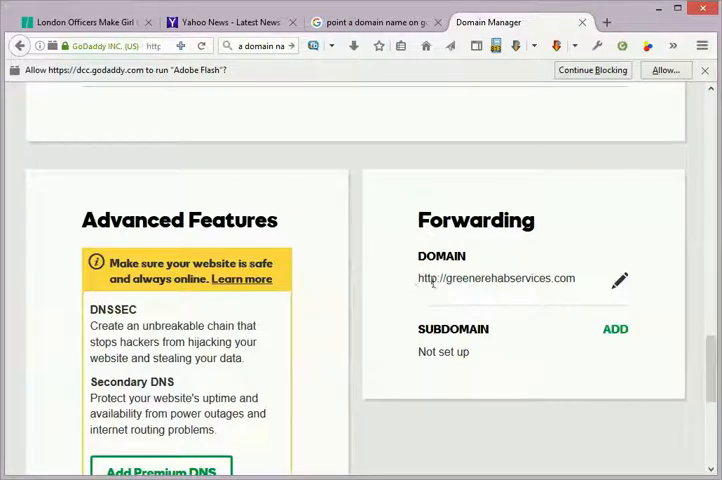
pyautogui.doubleClick(496, 278)
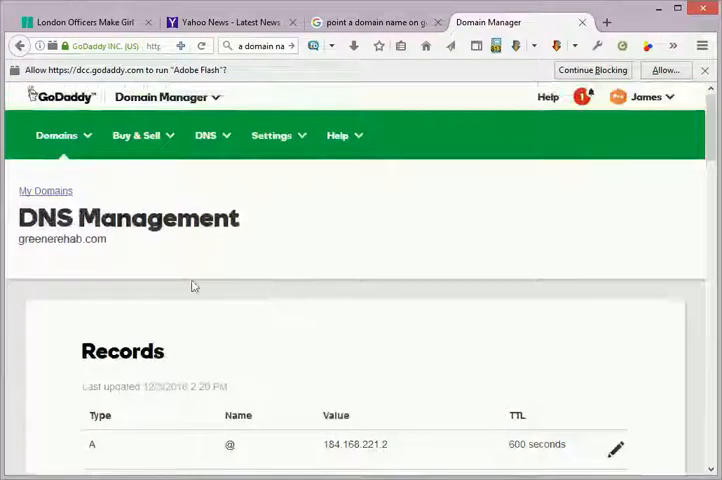
pyautogui.doubleClick(96, 240)
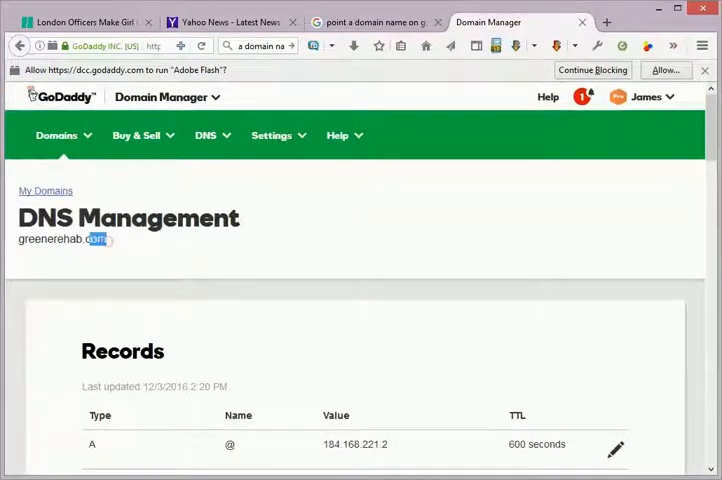
pyautogui.rightClick(64, 240)
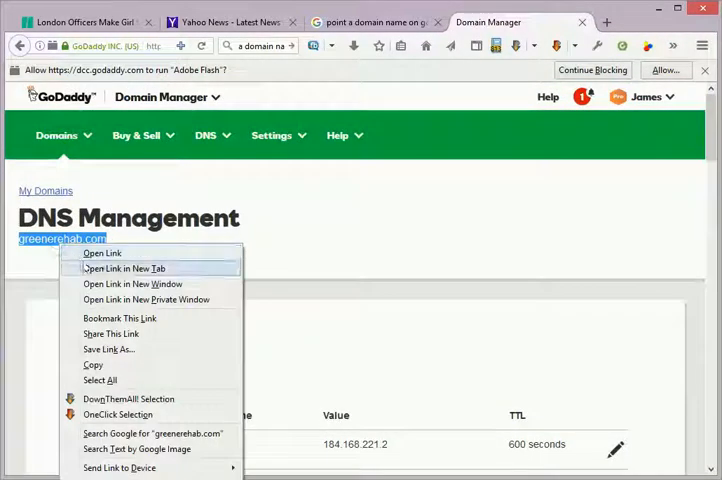
pyautogui.click(528, 128)
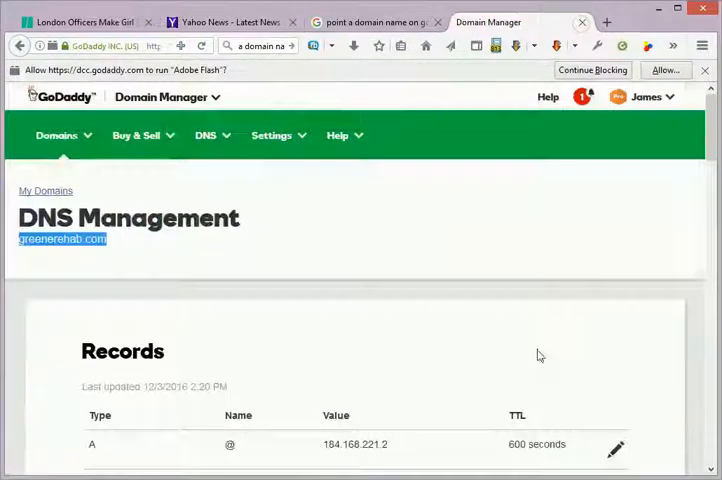
pyautogui.scroll(-3)
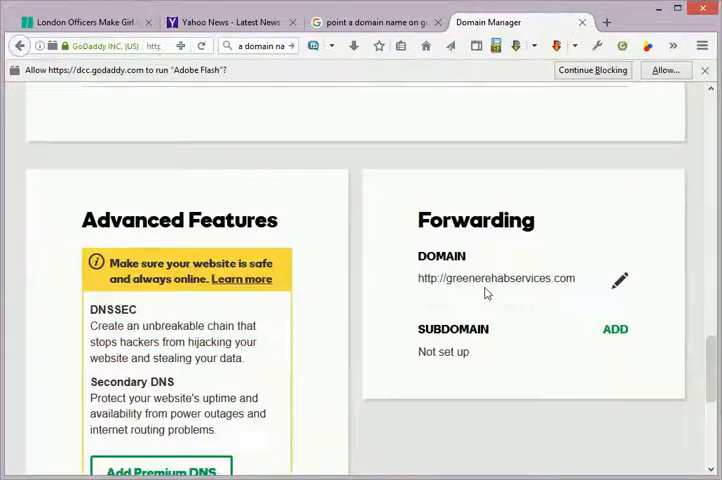
pyautogui.moveTo(372, 392)
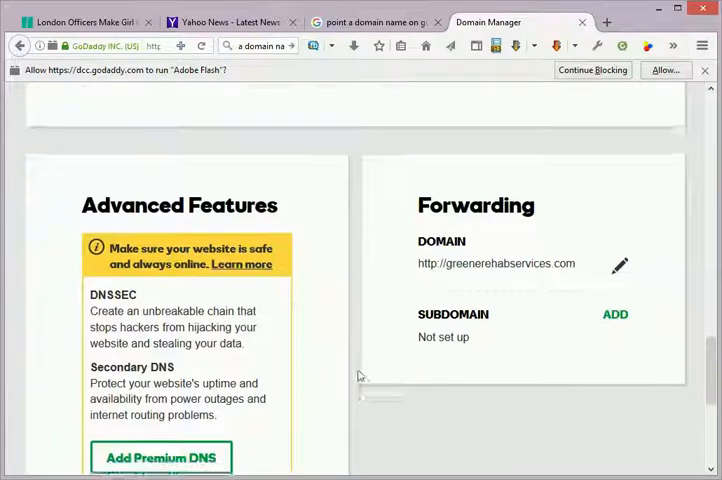
pyautogui.scroll(-3)
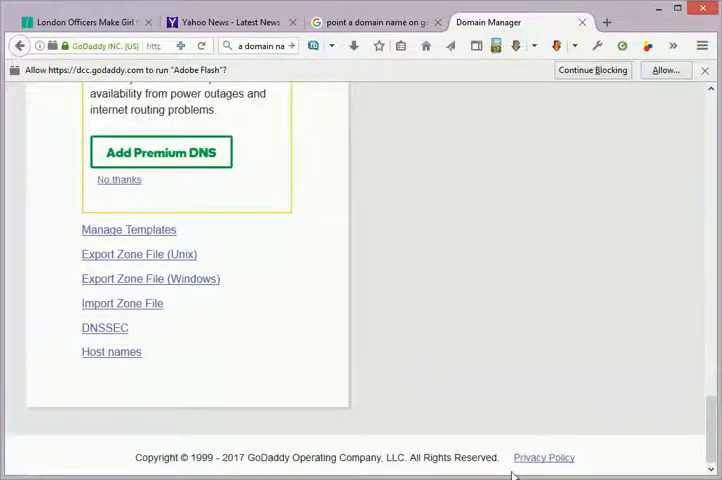